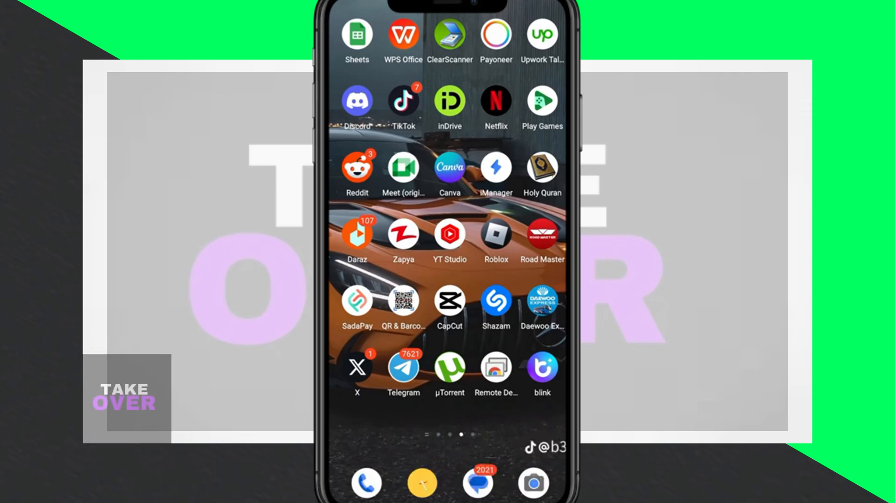
- Swipe the Android home screen to the Discord icon and launch the app
scroll("left", 3)
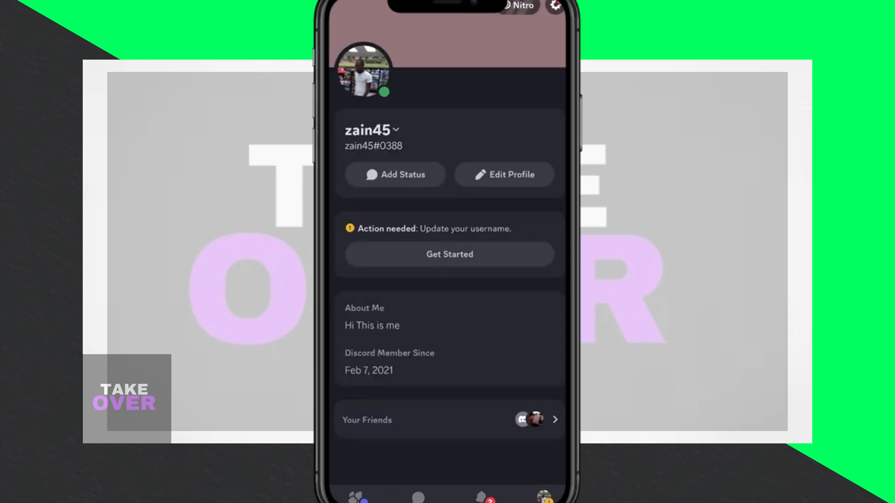
- Open settings from the profile gear, scroll to App Settings, and enter Advanced
left_click(557, 8)
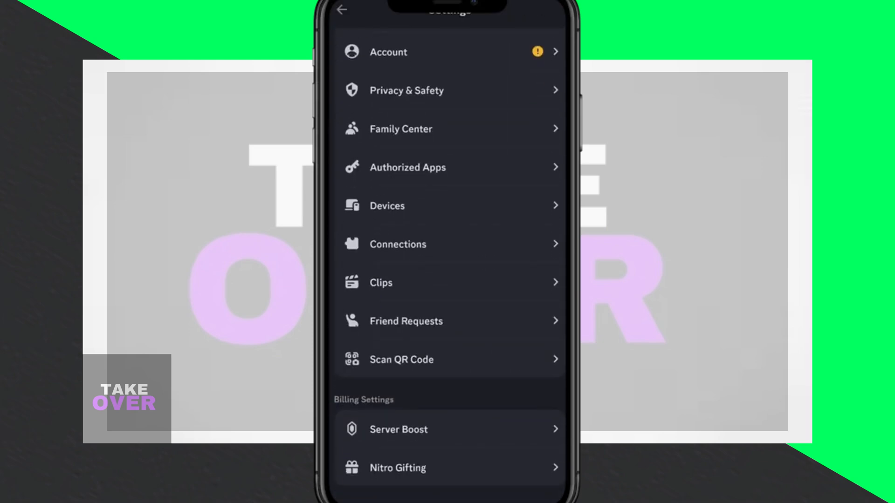
scroll("down", 3)
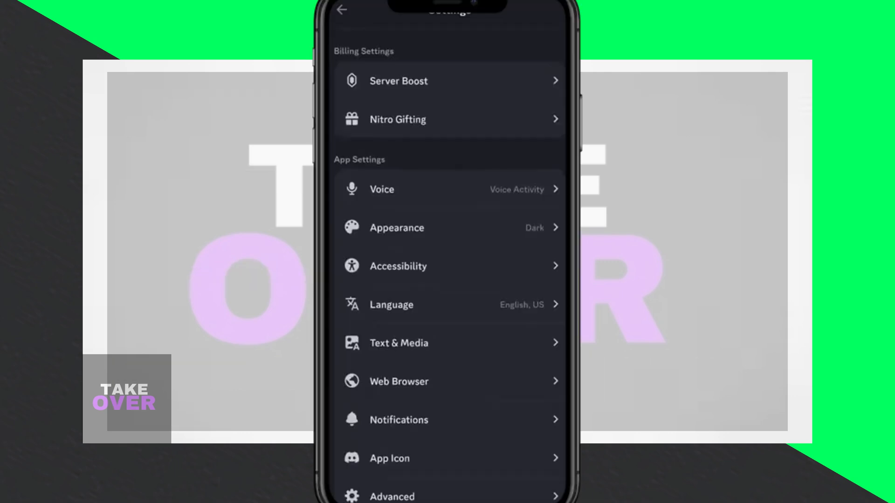
scroll("down", 3)
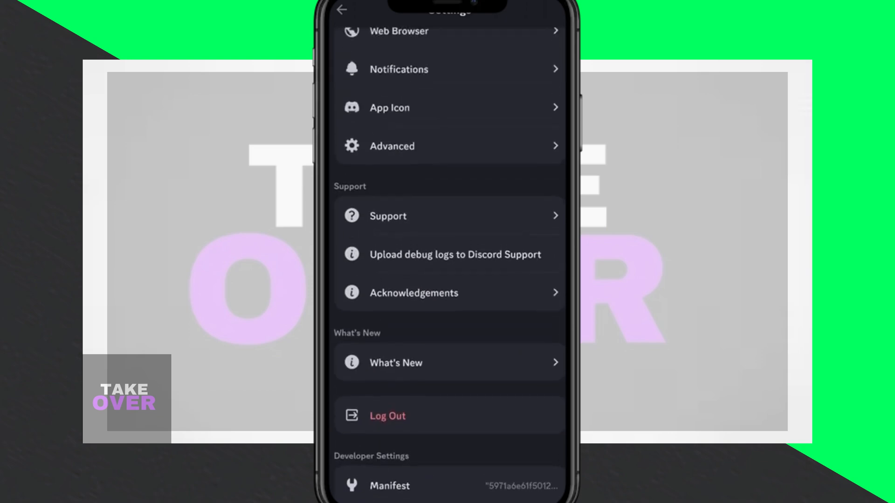
left_click(392, 146)
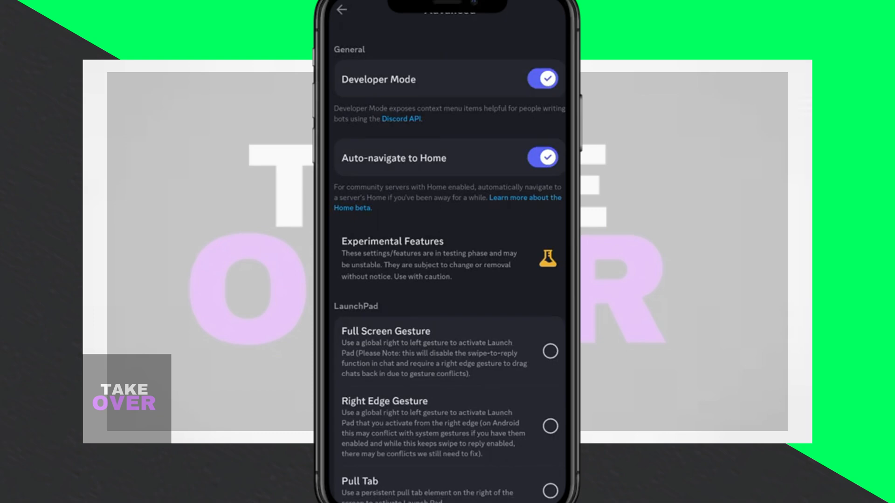
- With Developer Mode on, go back to the main Settings list
left_click(342, 10)
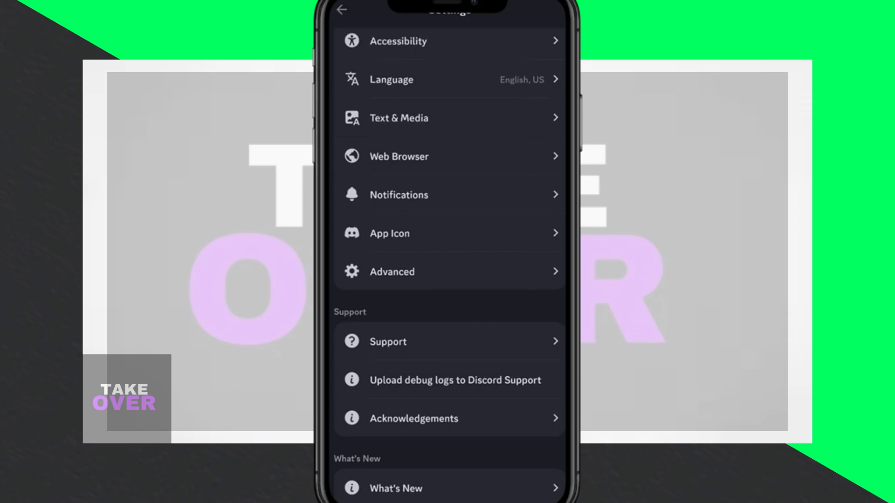
scroll("down", 3)
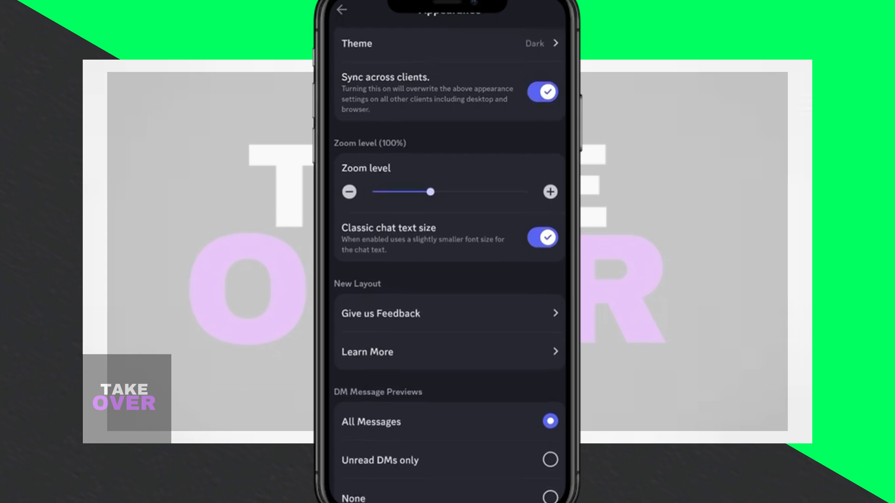
- Scroll the Settings list to the Appearance page showing dark theme and 100% zoom
scroll("down", 3)
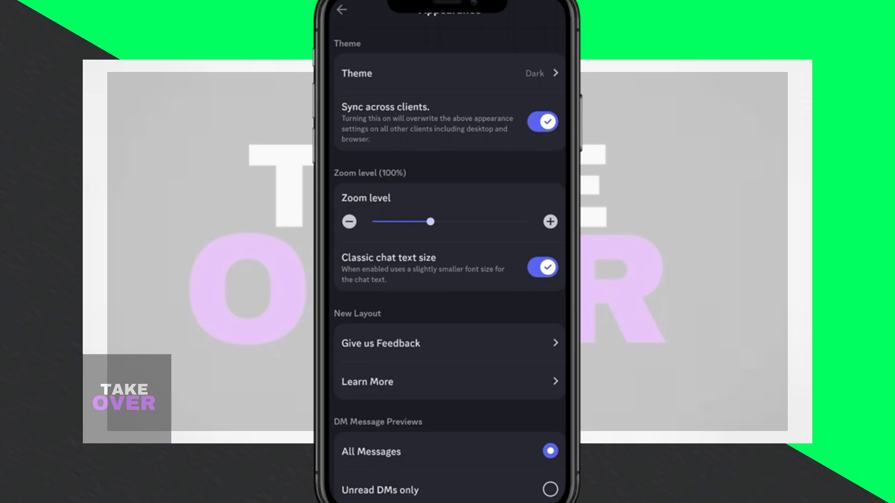
scroll("down", 3)
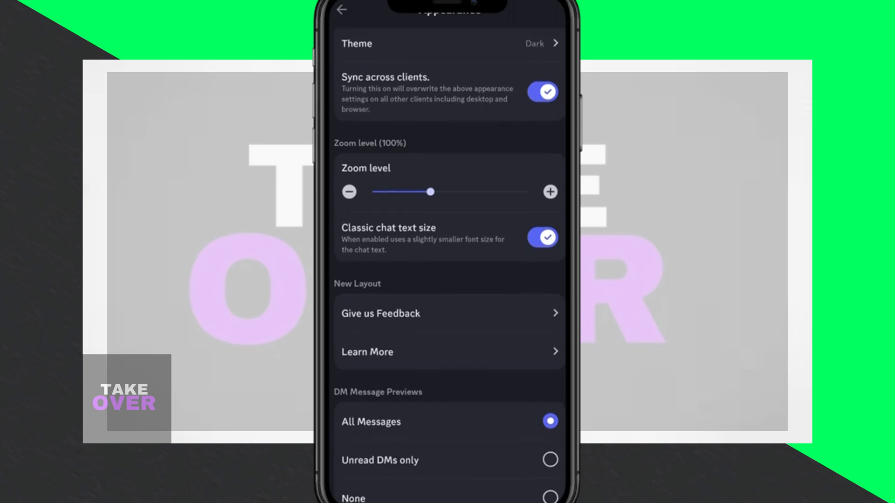